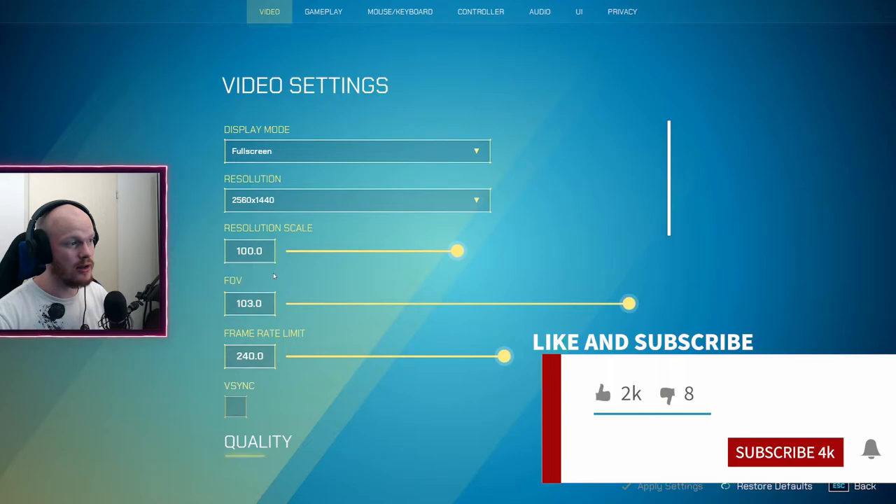
# Open the Mouse/Keyboard settings and scroll to the Toggle Sprint checkbox
pyautogui.click(249, 250)
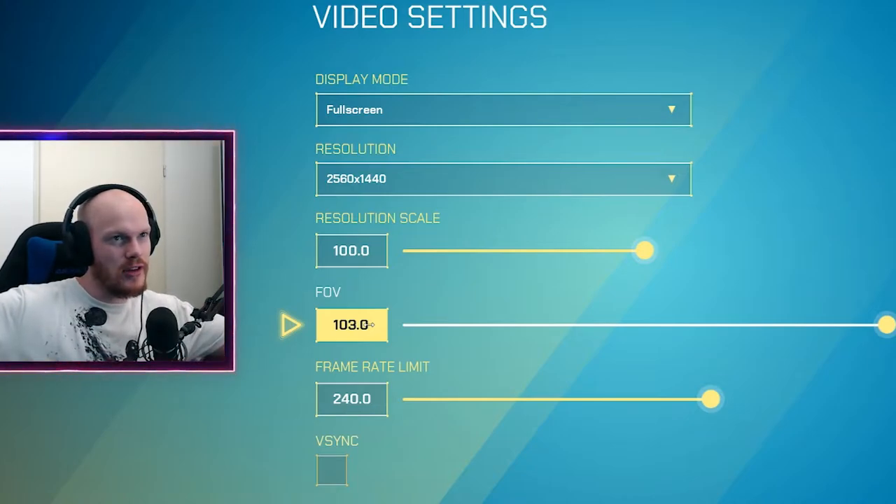
pyautogui.click(400, 11)
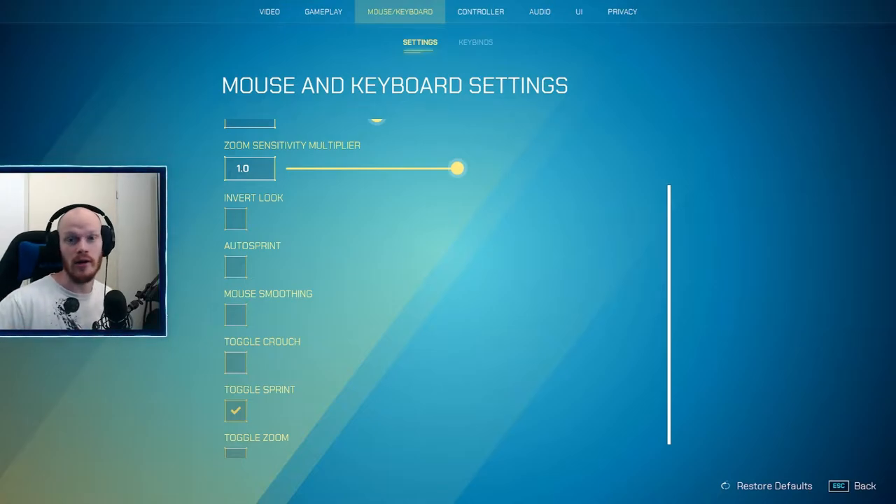
# Show the keybinds list with portal binds Q, E, Z, C and Next Weapon on 1
pyautogui.click(474, 42)
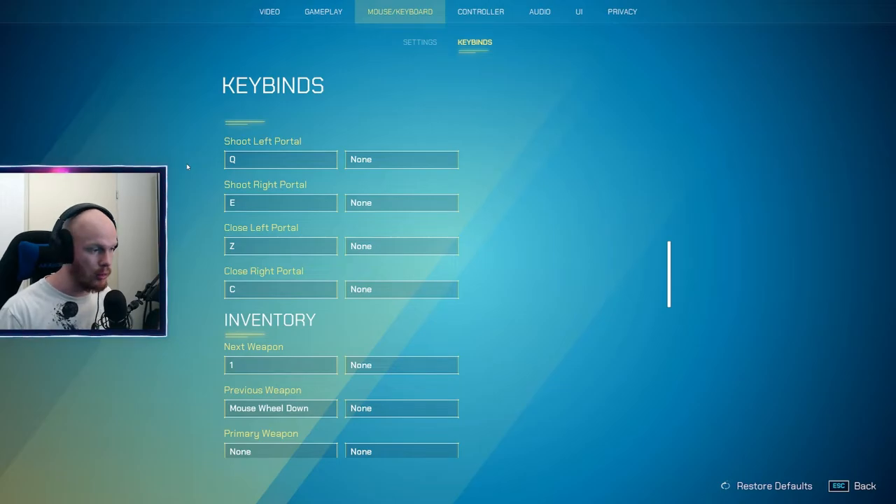
pyautogui.scroll(-3)
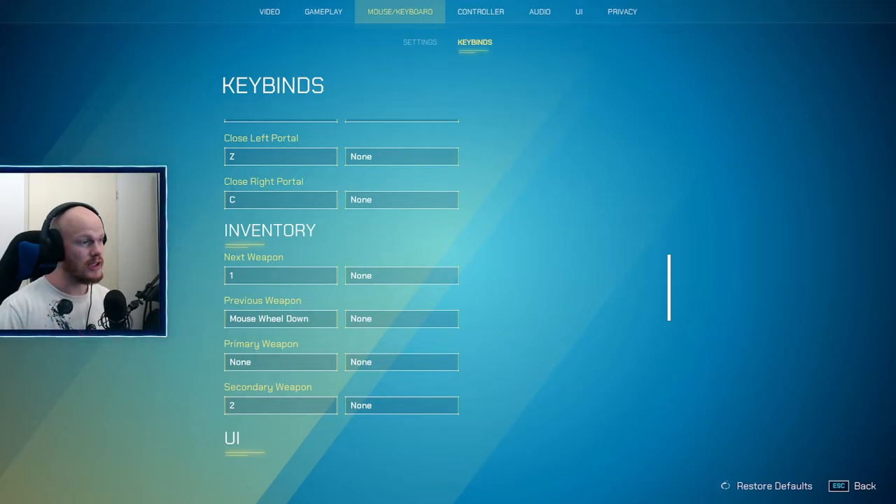
pyautogui.click(280, 275)
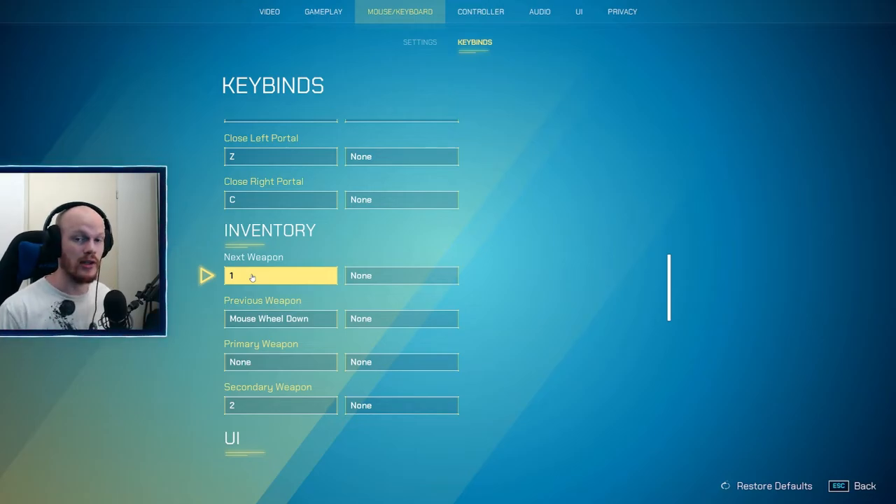
pyautogui.click(578, 12)
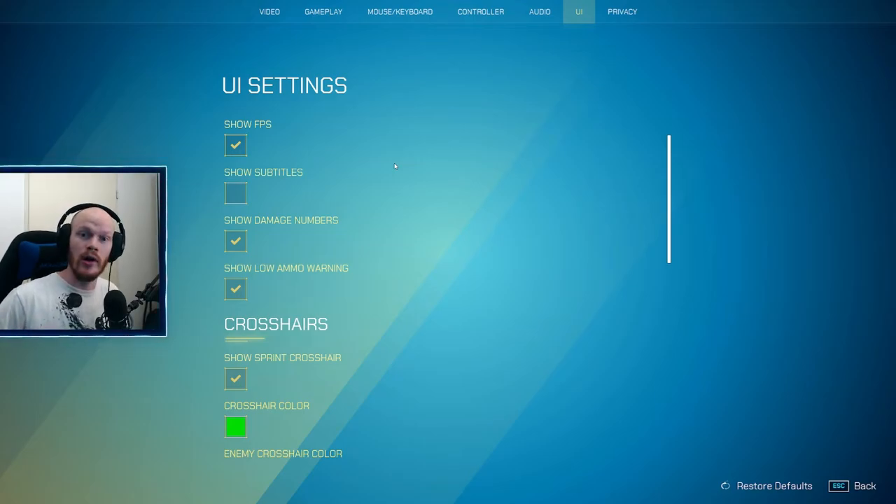
# Scroll the UI settings down to the crosshair colour and per-weapon crosshair style options
pyautogui.scroll(-3)
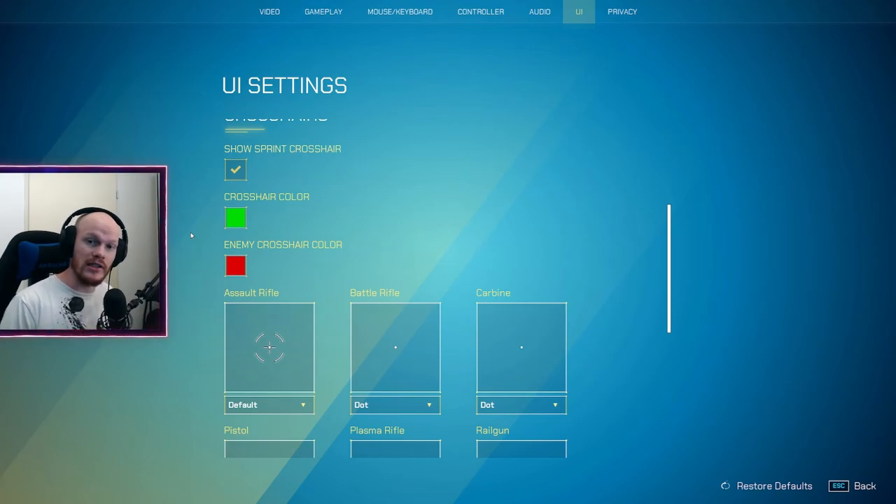
pyautogui.scroll(-3)
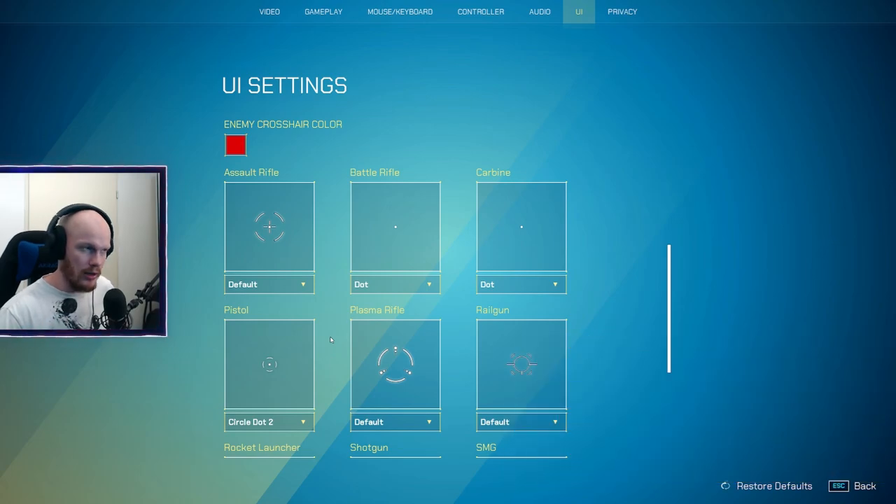
pyautogui.moveTo(348, 317)
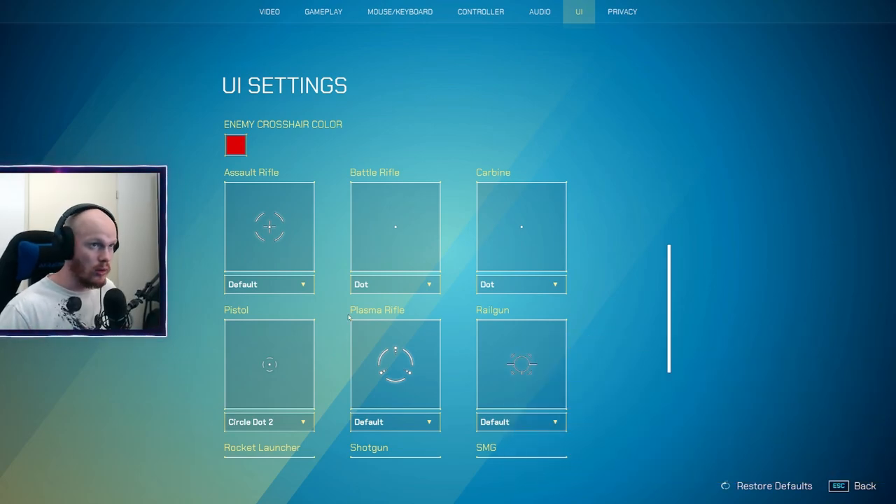